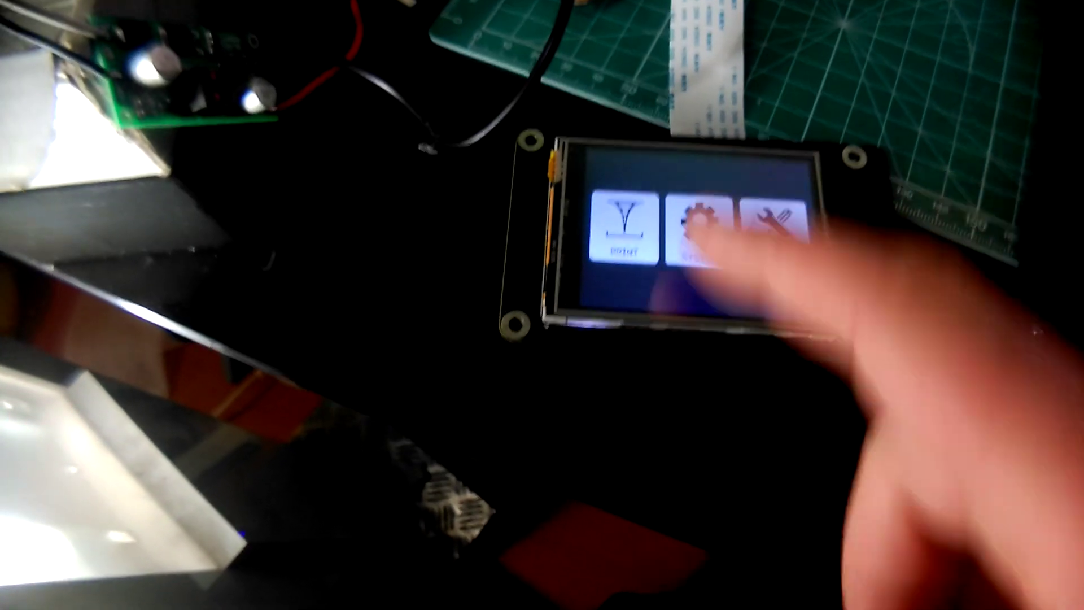
left_click(698, 222)
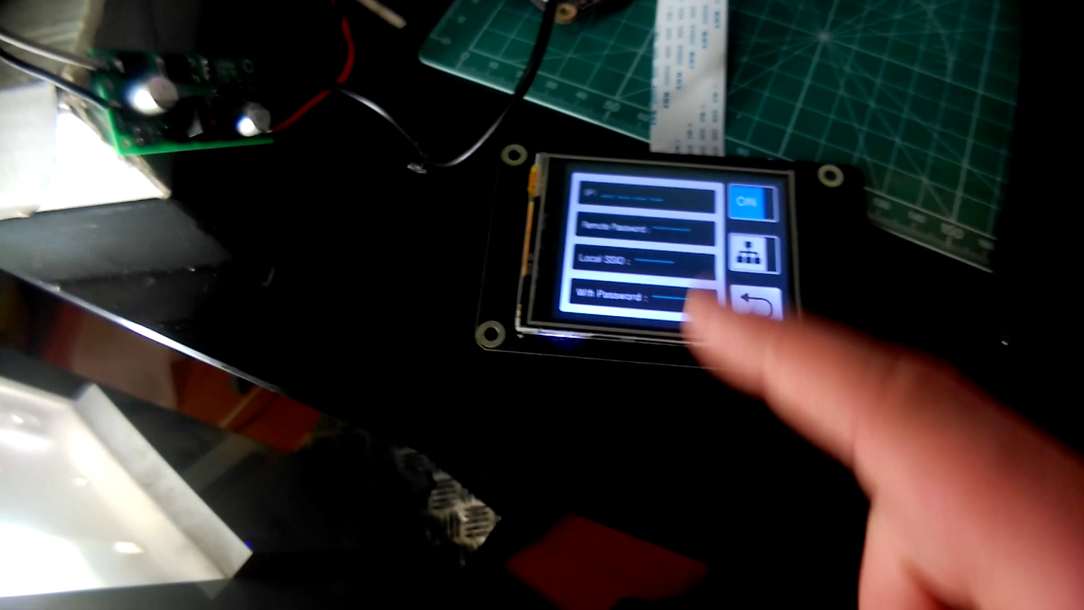
left_click(750, 200)
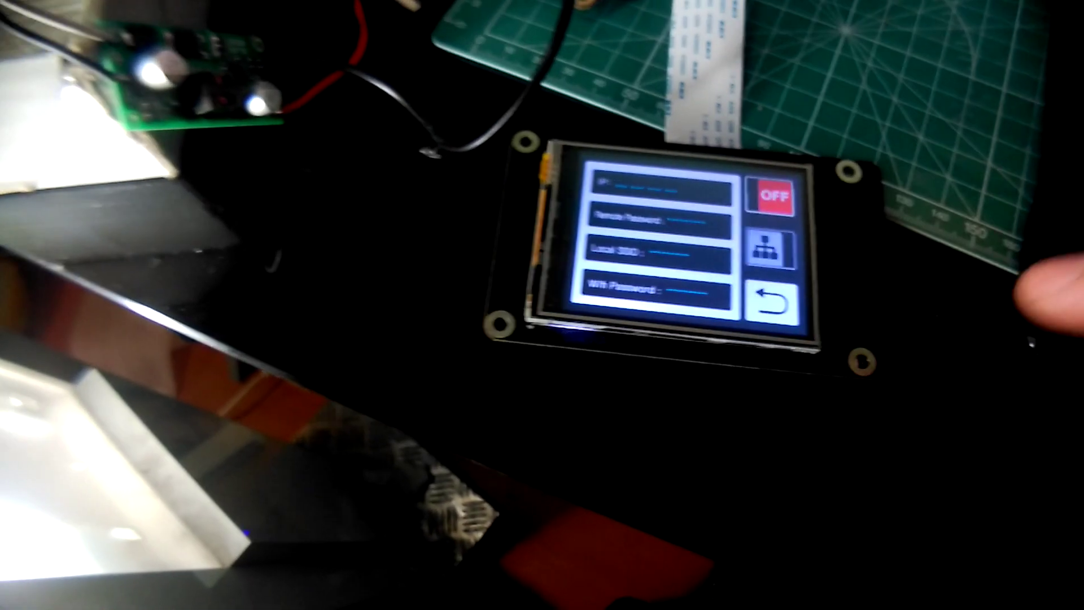